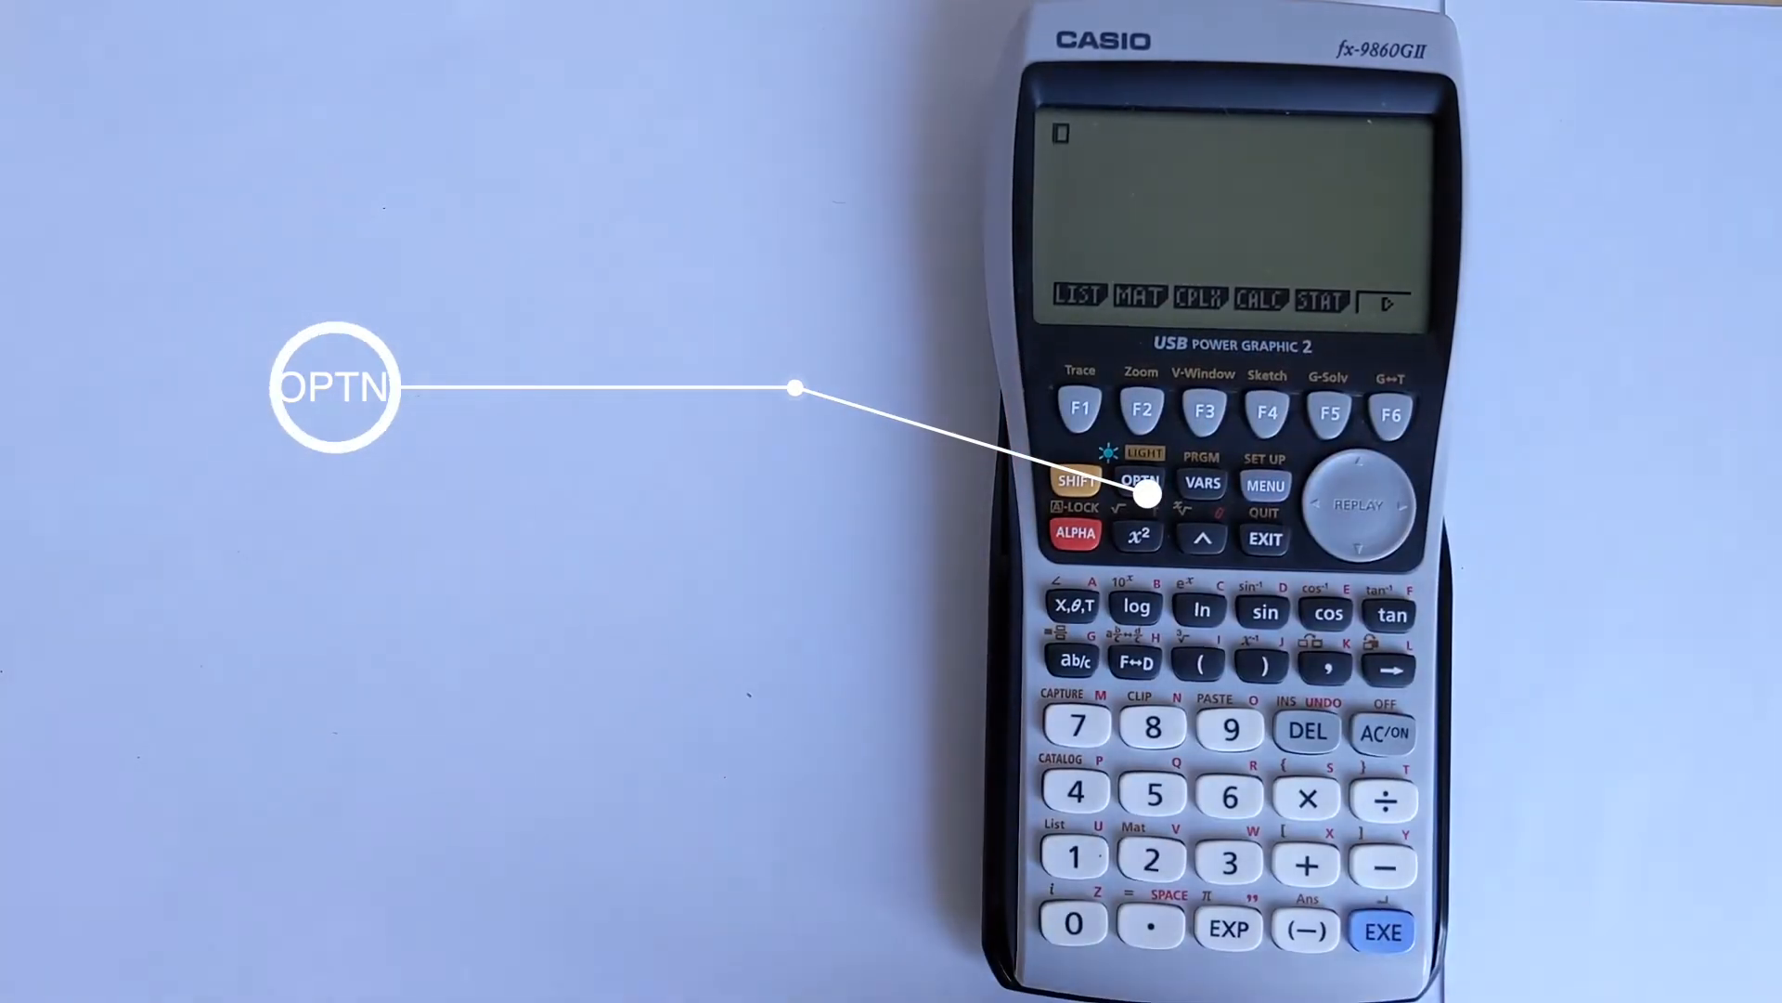
Step: Page through the option menu categories to reach the probability (PROB) functions
click(1391, 411)
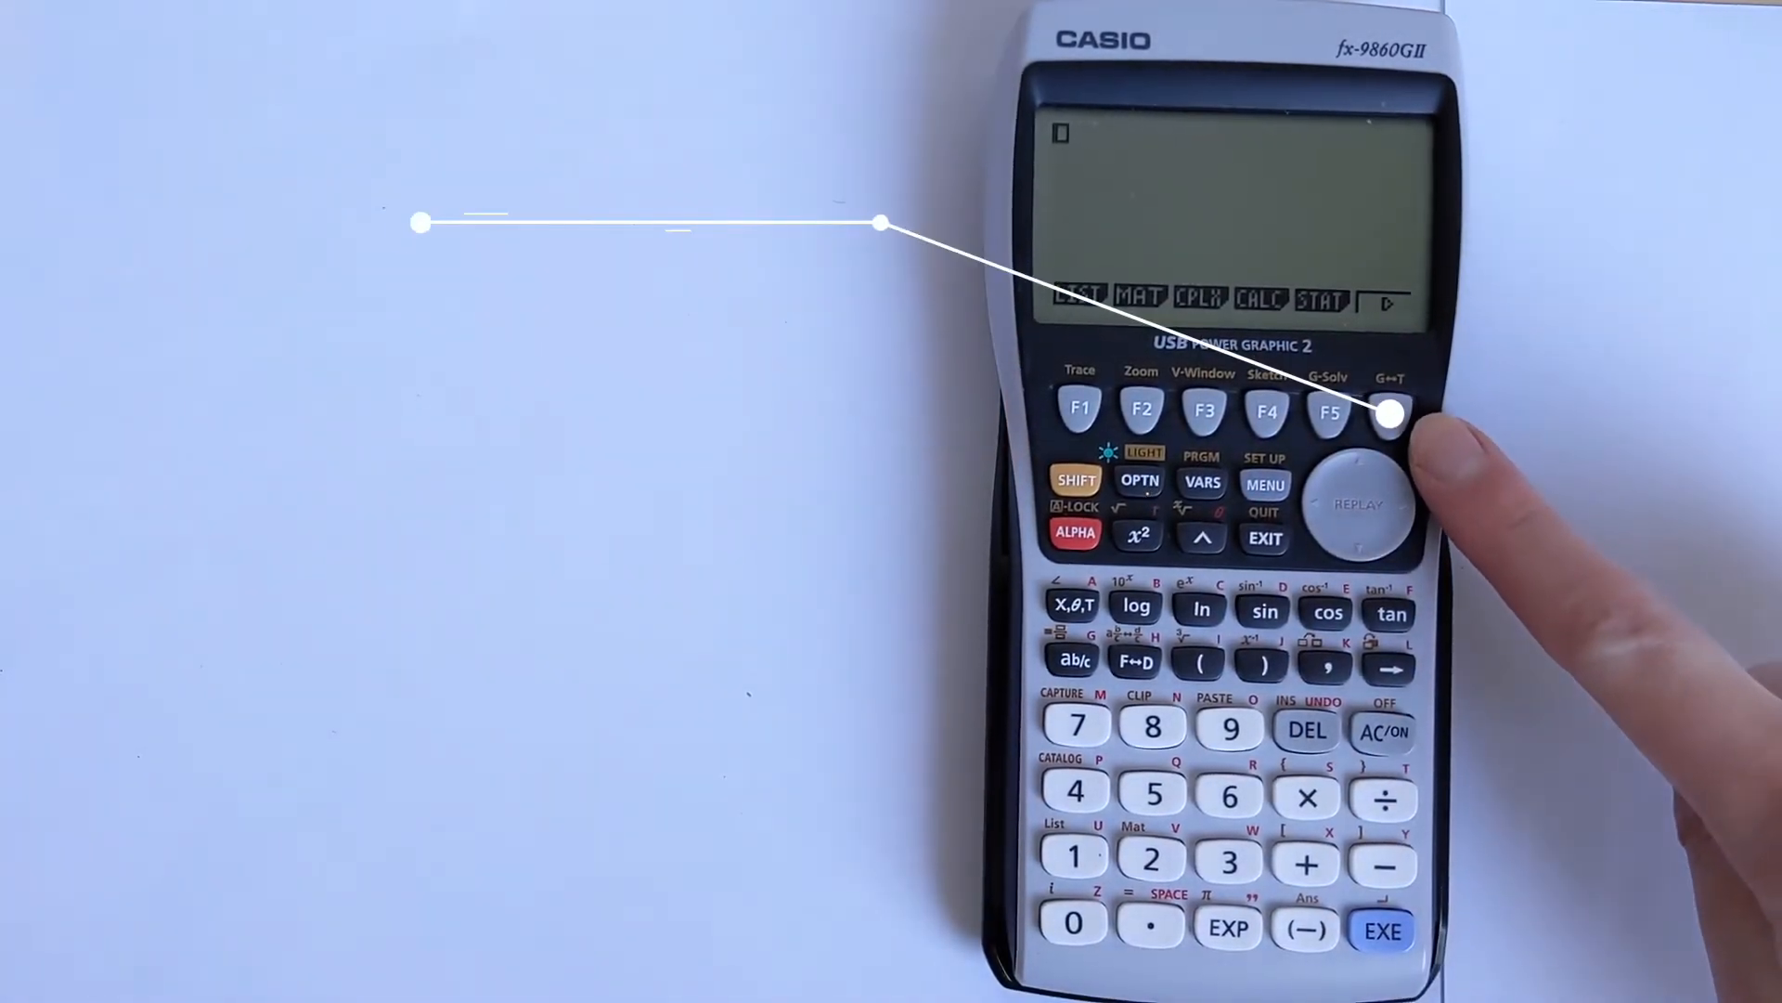
click(1391, 414)
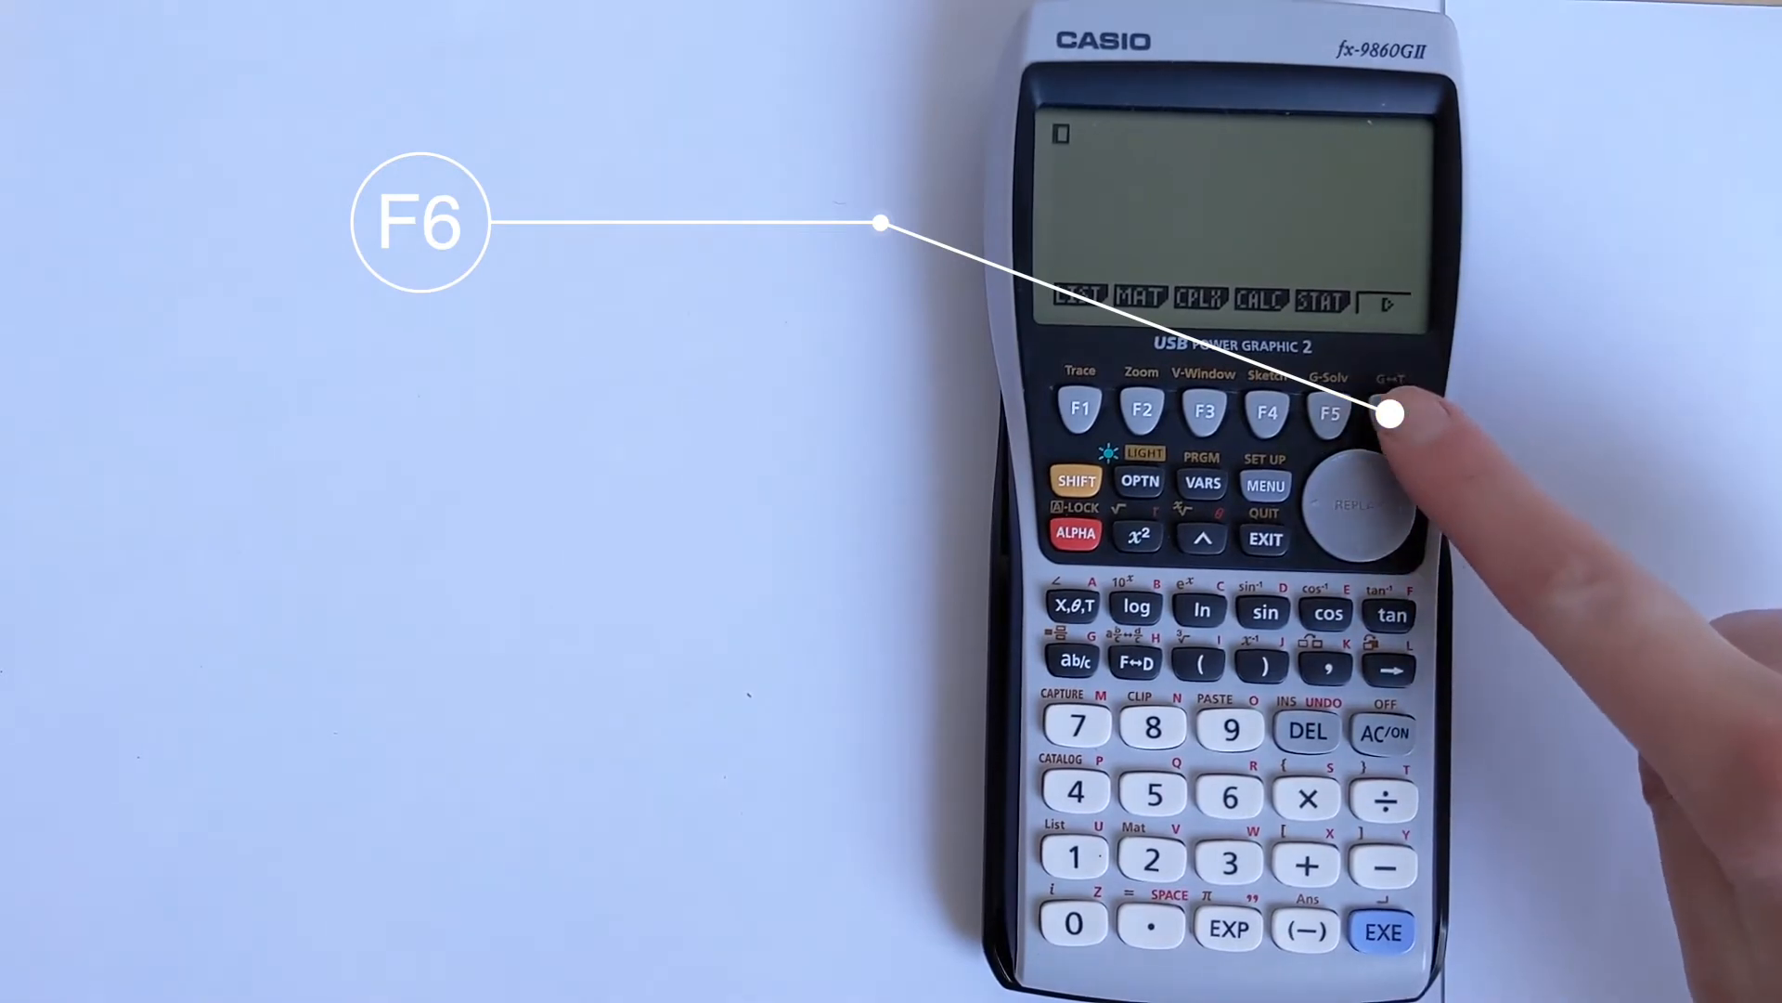
click(1387, 411)
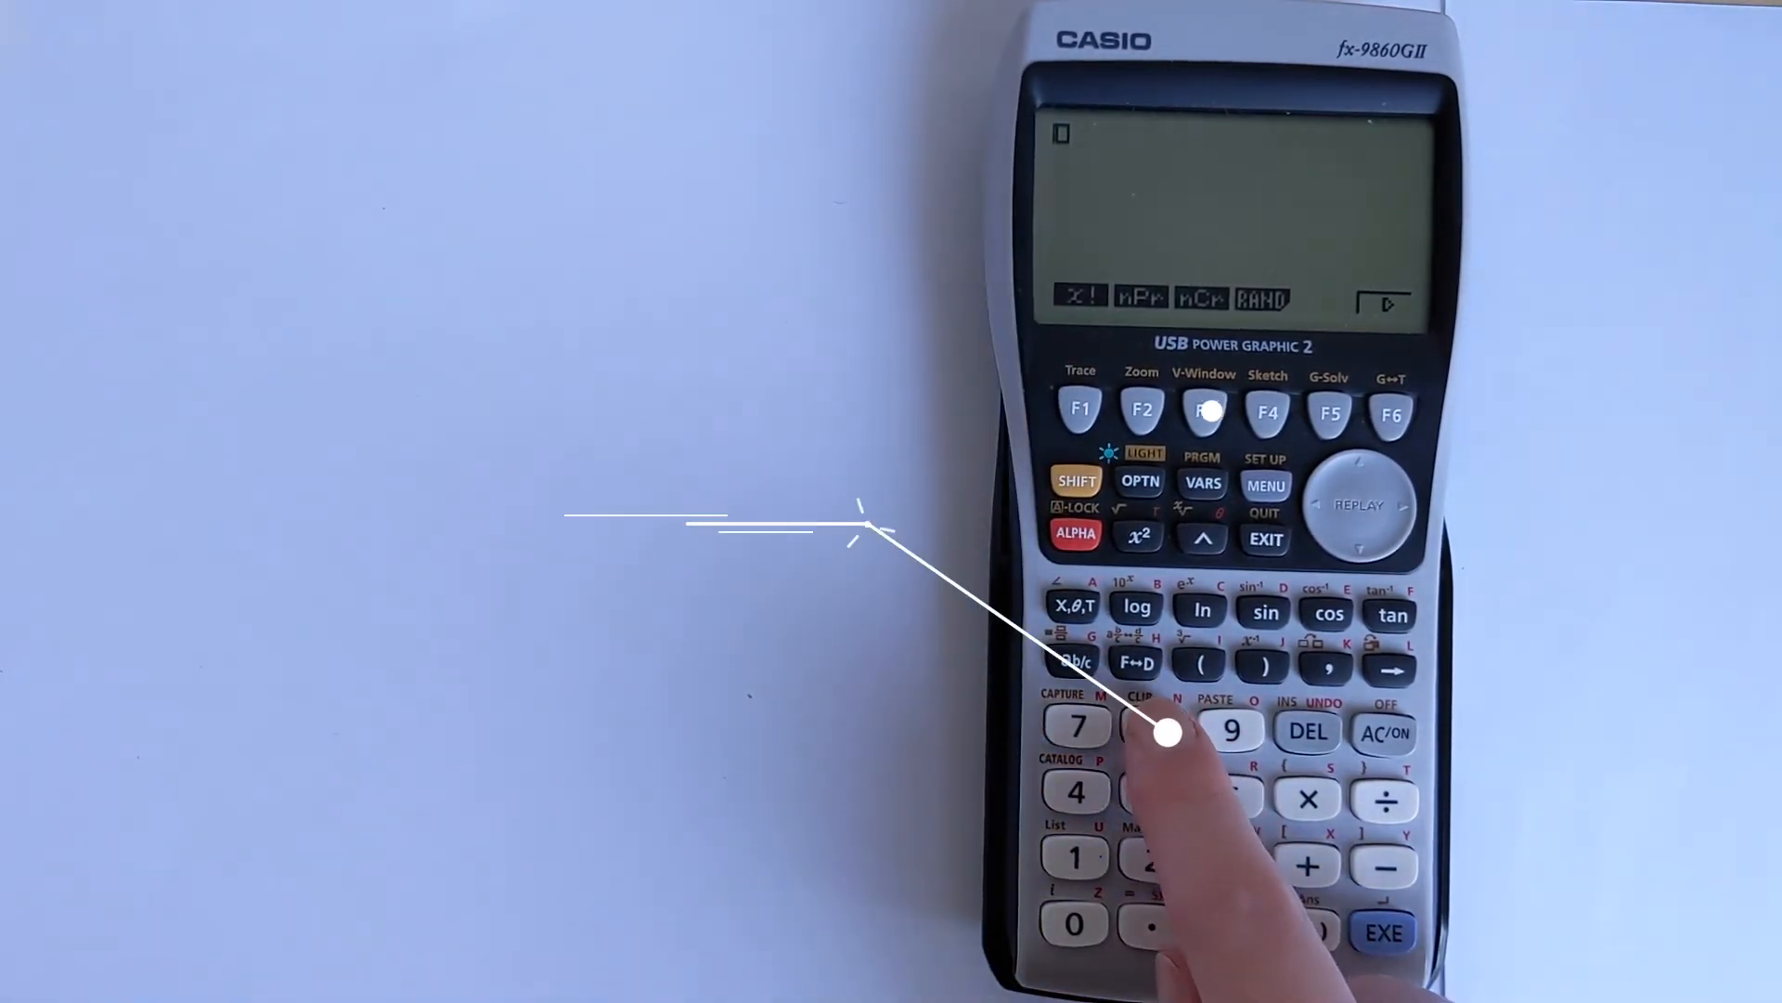
Step: Apply the factorial to 8 and evaluate 8! to get 40320
click(1153, 729)
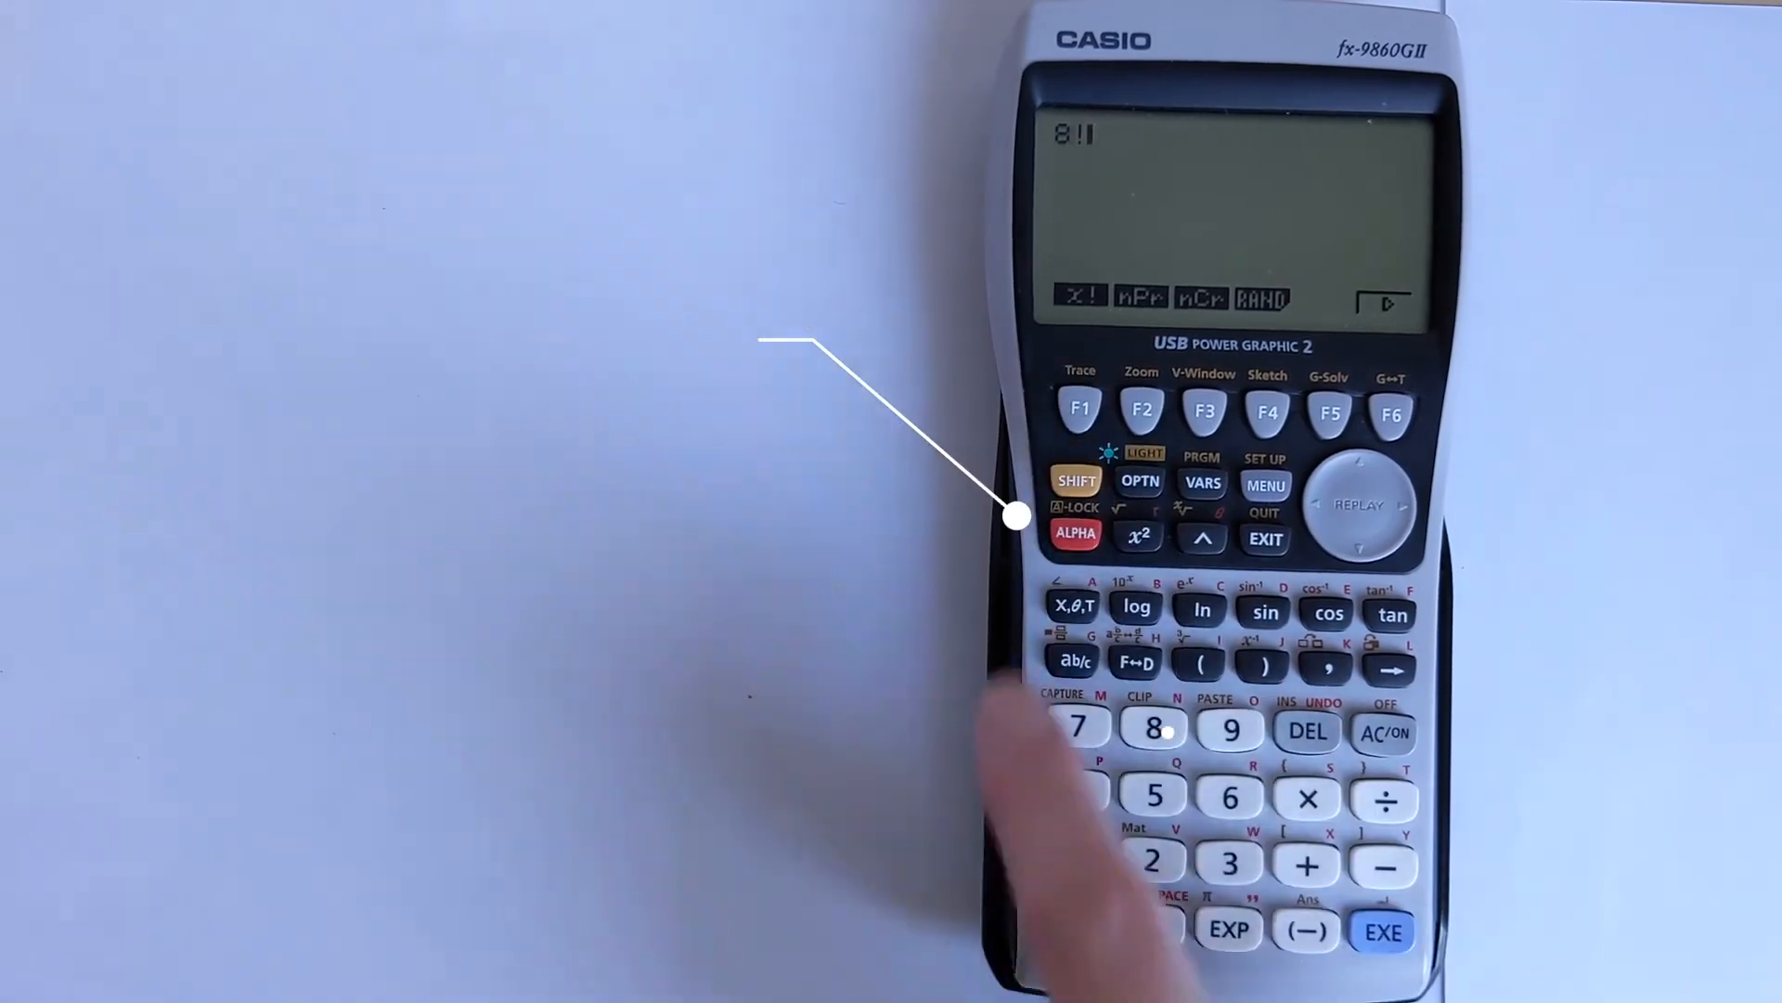
click(1382, 932)
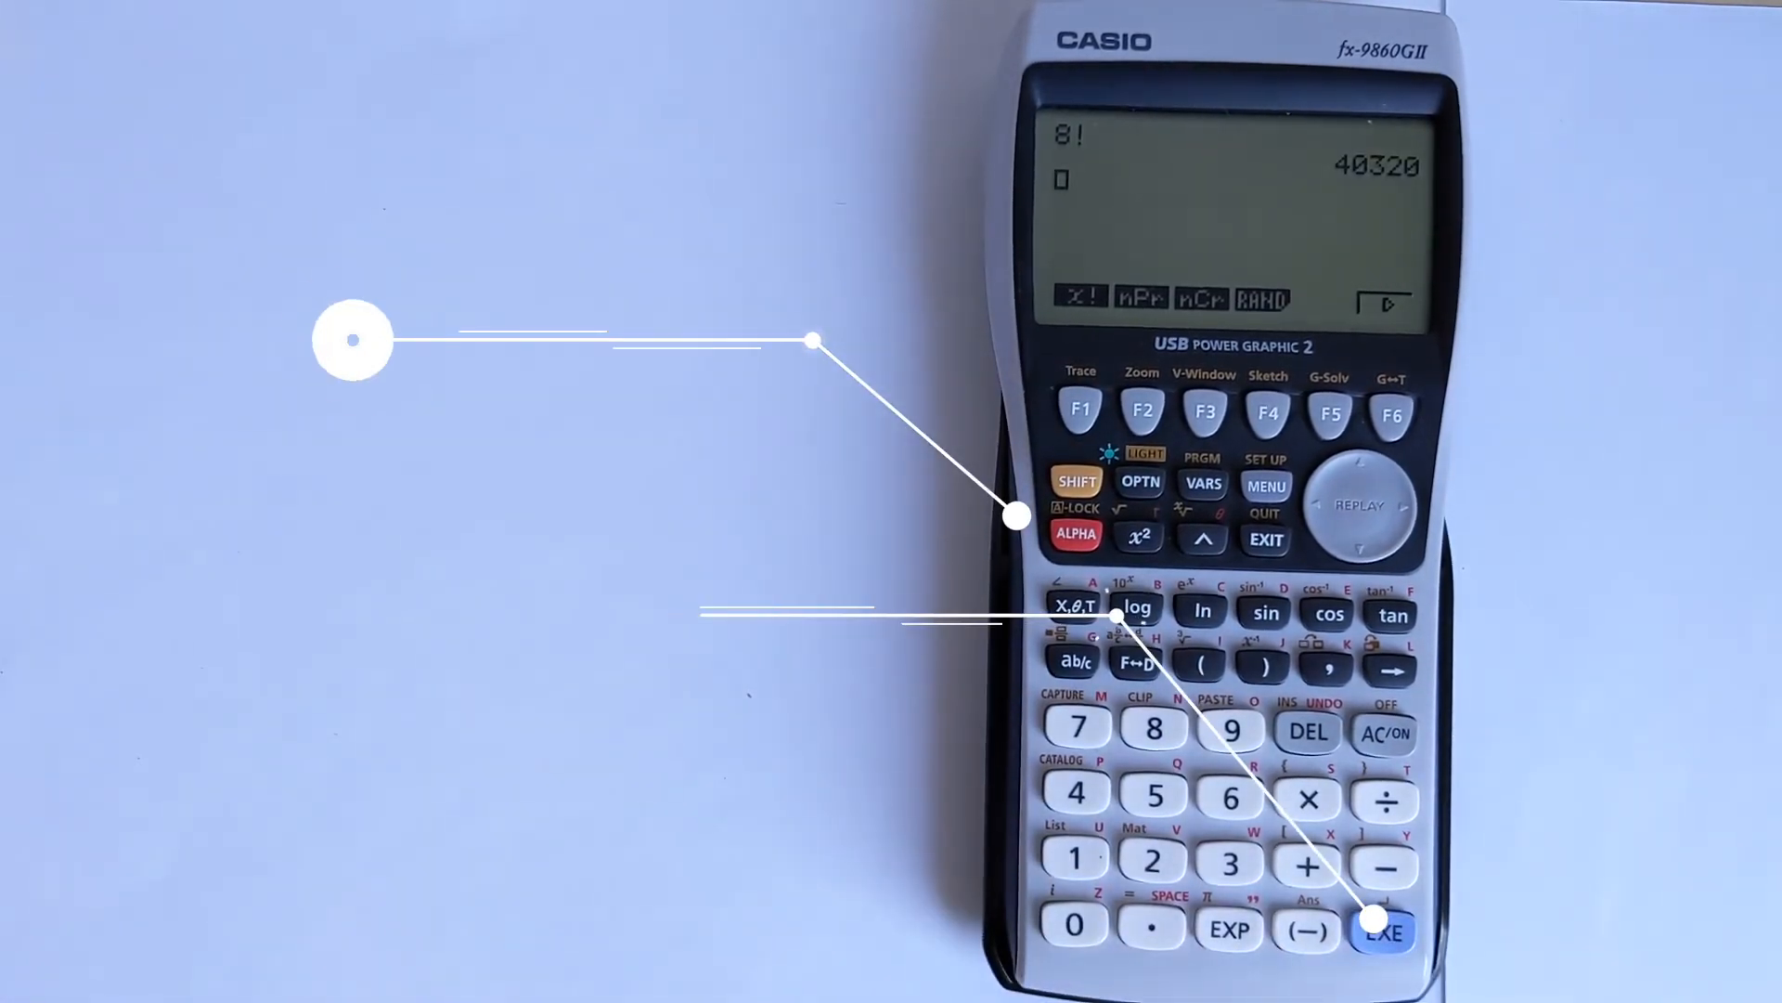